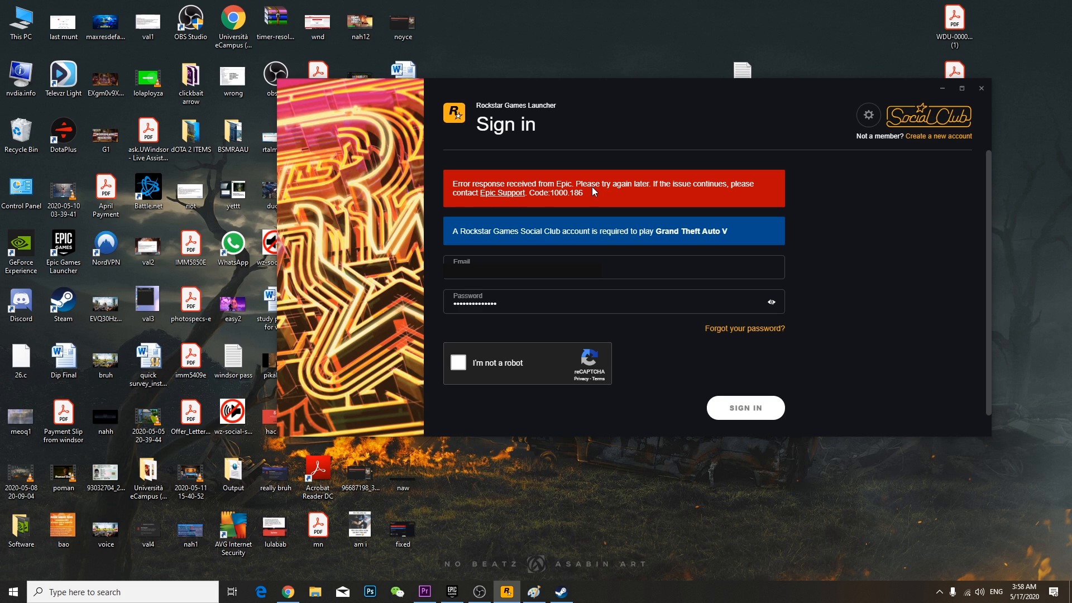
{"action": "mouse_move", "coordinate": [675, 194]}
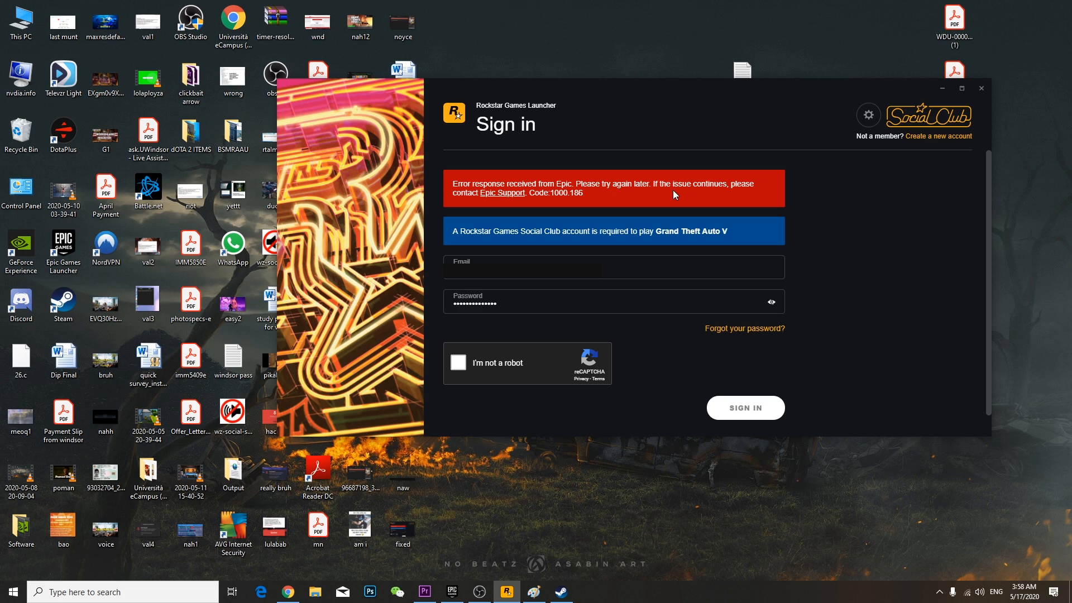
{"action": "mouse_move", "coordinate": [470, 200]}
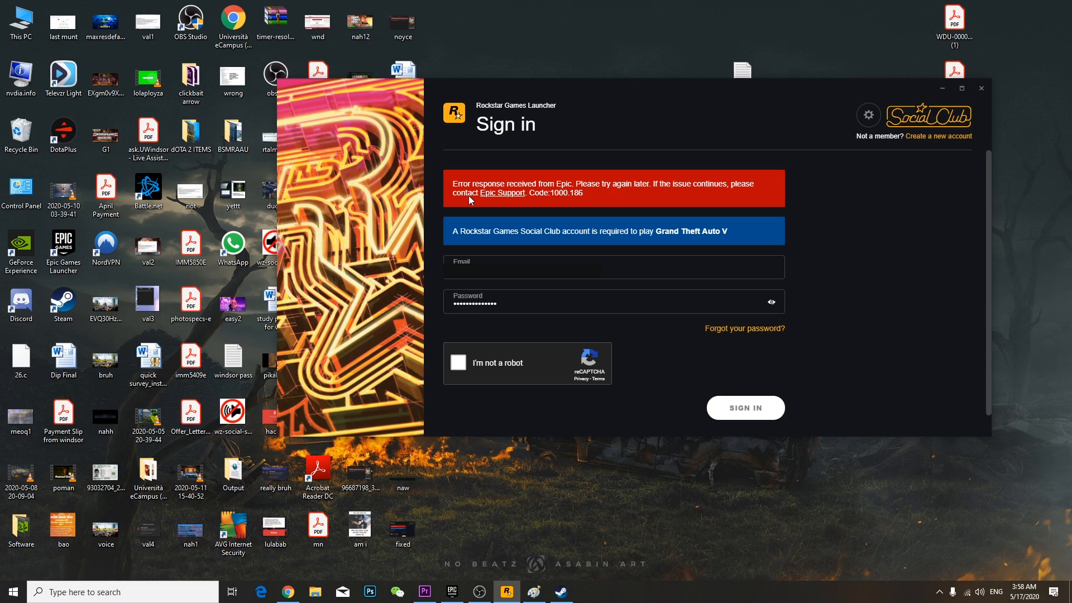
{"action": "mouse_move", "coordinate": [553, 203]}
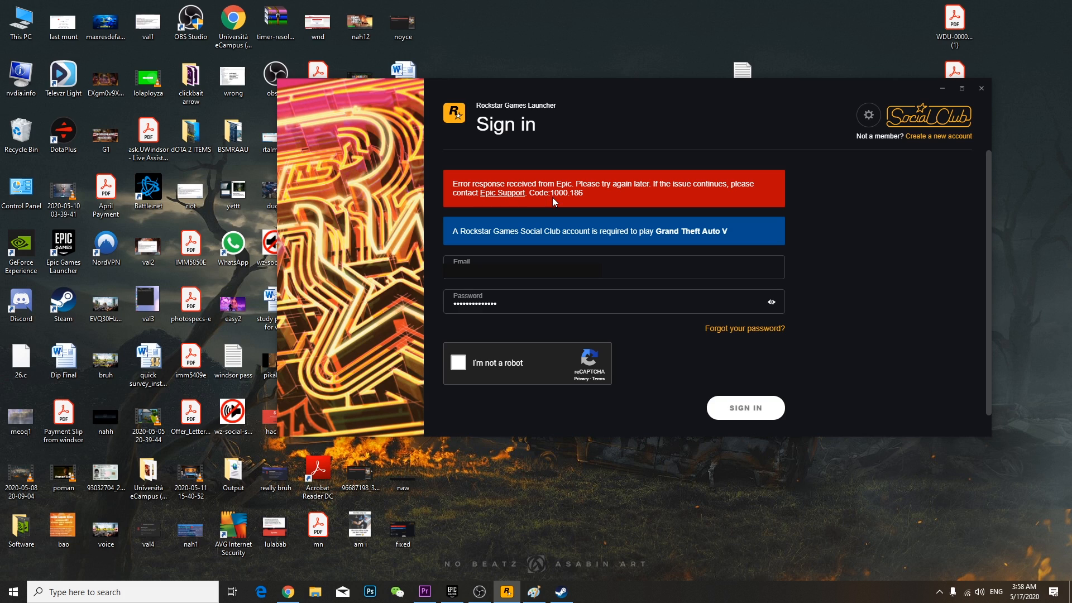
{"action": "mouse_move", "coordinate": [584, 202]}
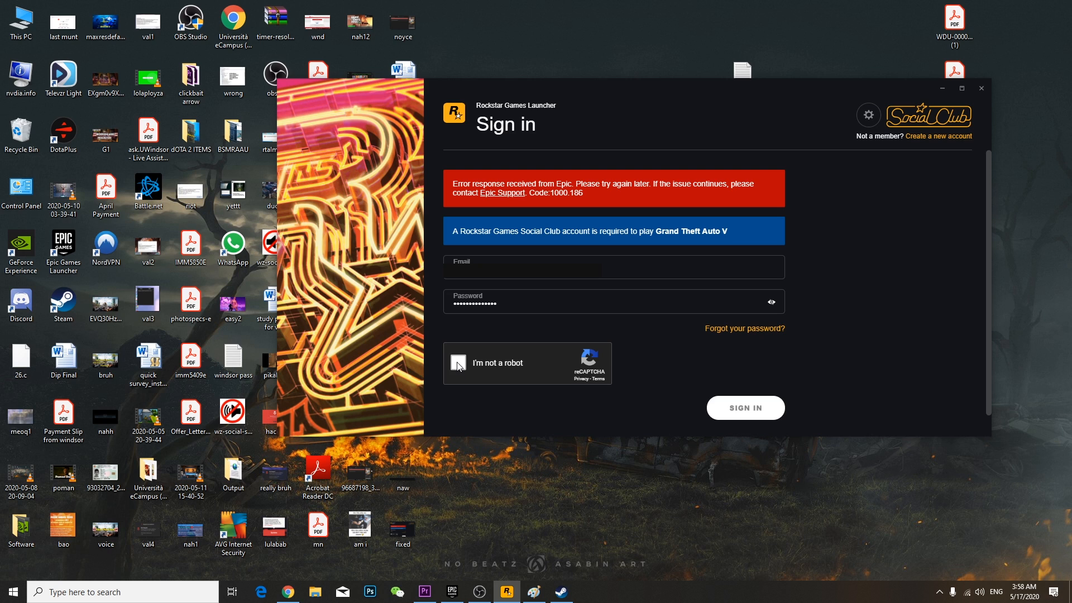
- Tick 'I'm not a robot' and work through the crosswalk, traffic light and taxi image rounds
{"action": "left_click", "coordinate": [458, 363]}
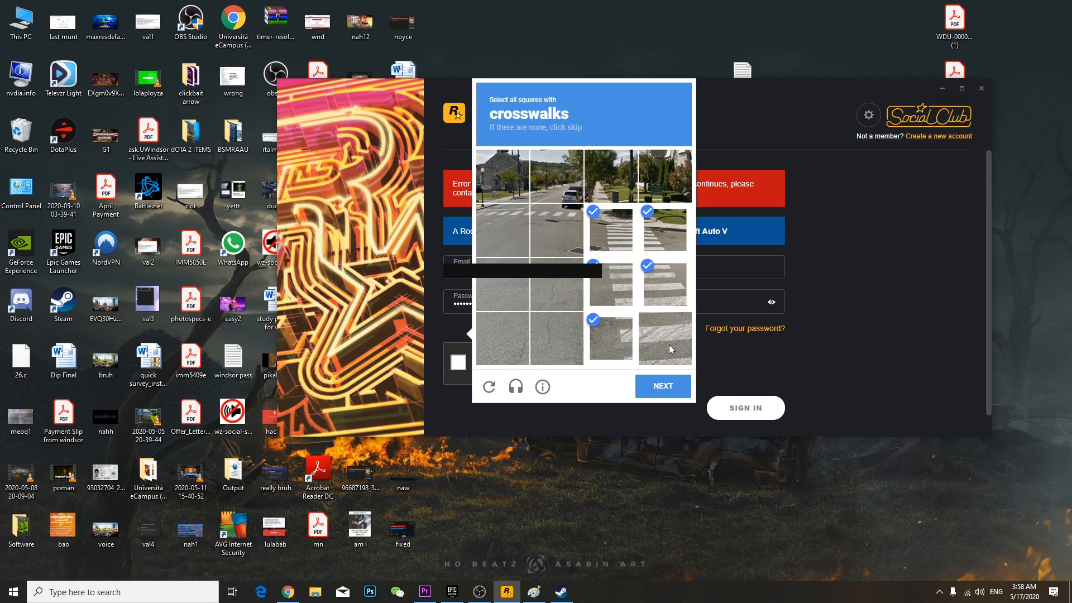
{"action": "left_click", "coordinate": [660, 386]}
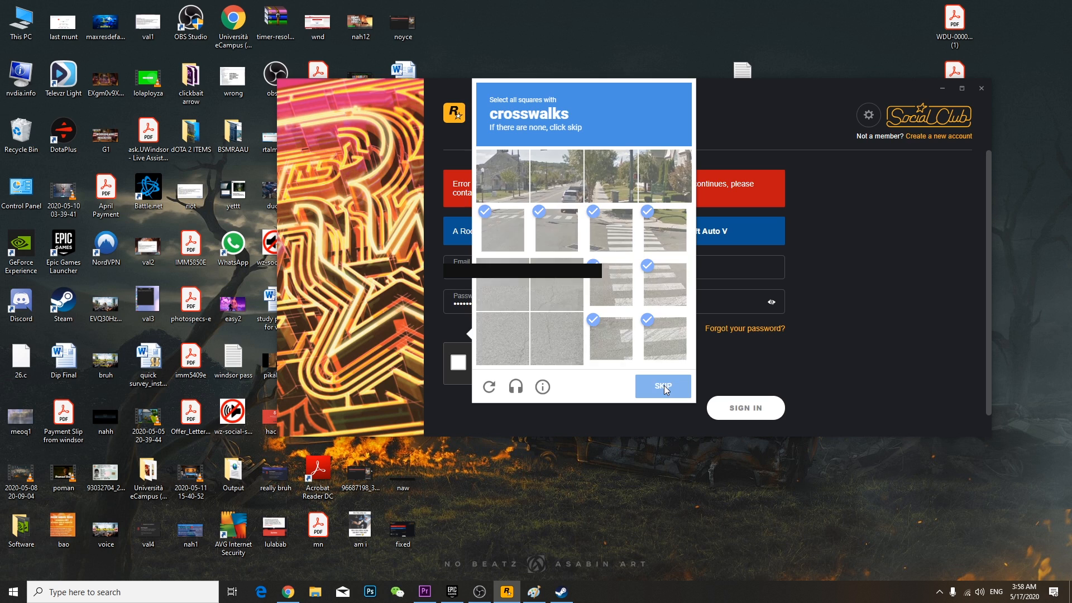
{"action": "left_click", "coordinate": [662, 385]}
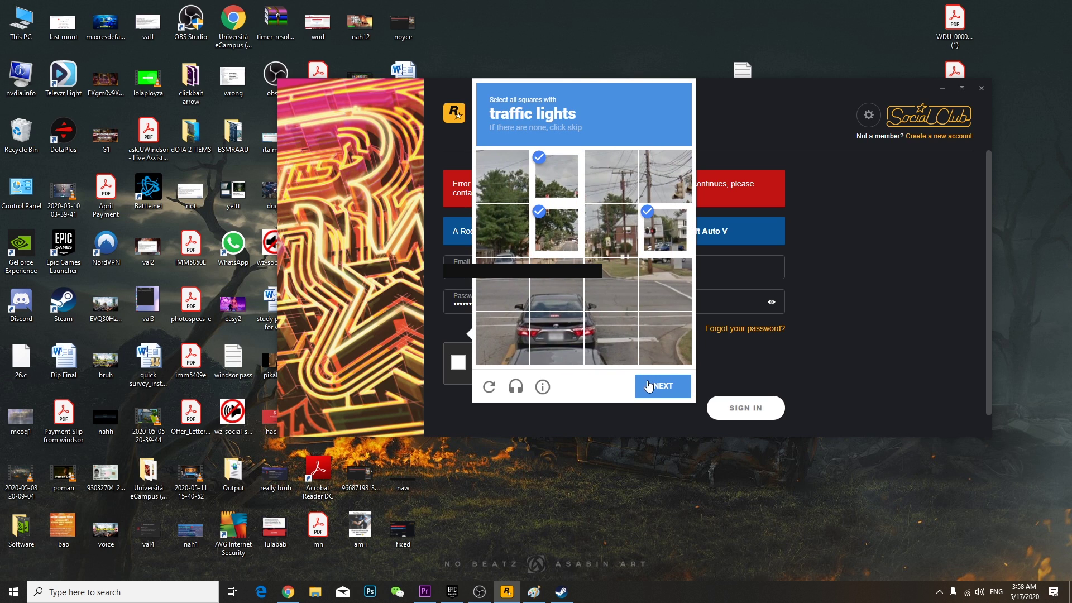
{"action": "left_click", "coordinate": [662, 386]}
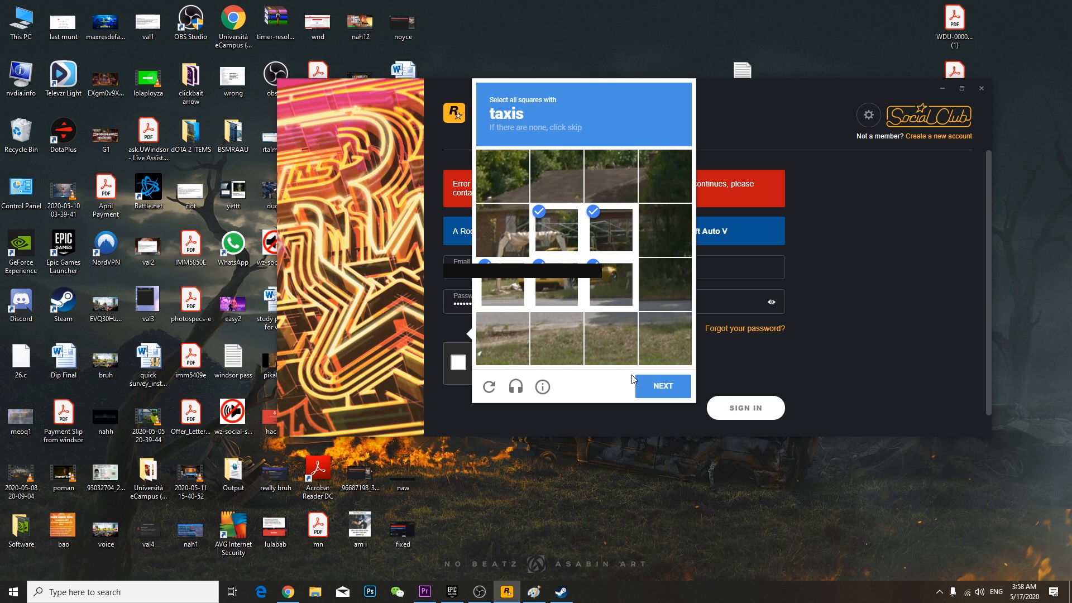
{"action": "left_click", "coordinate": [660, 386]}
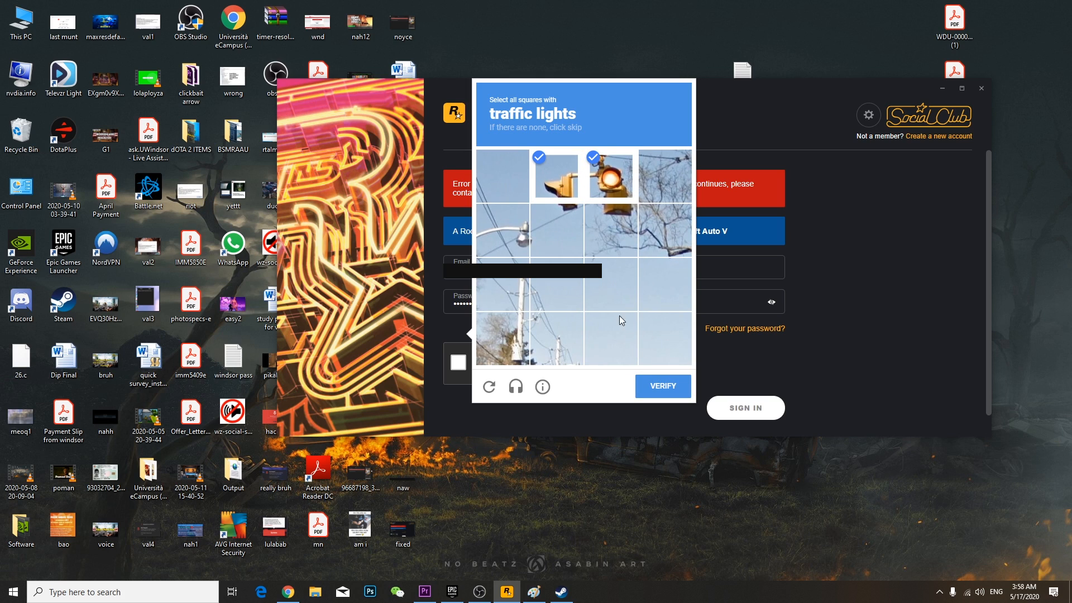
{"action": "left_click", "coordinate": [661, 386]}
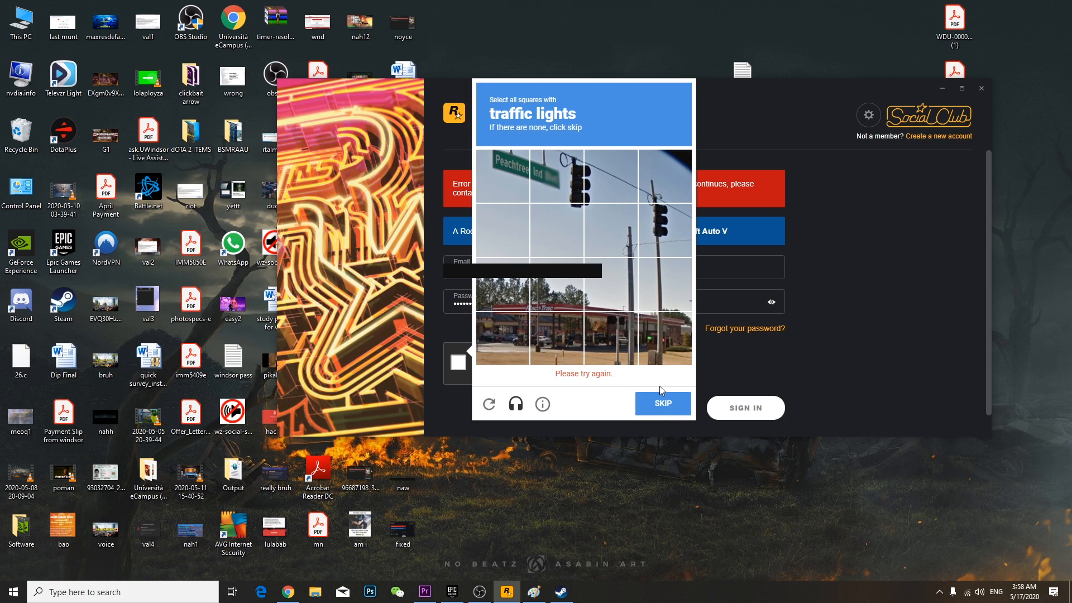
- Complete the remaining traffic light and crosswalk rounds until the checkbox turns green
{"action": "left_click", "coordinate": [557, 175]}
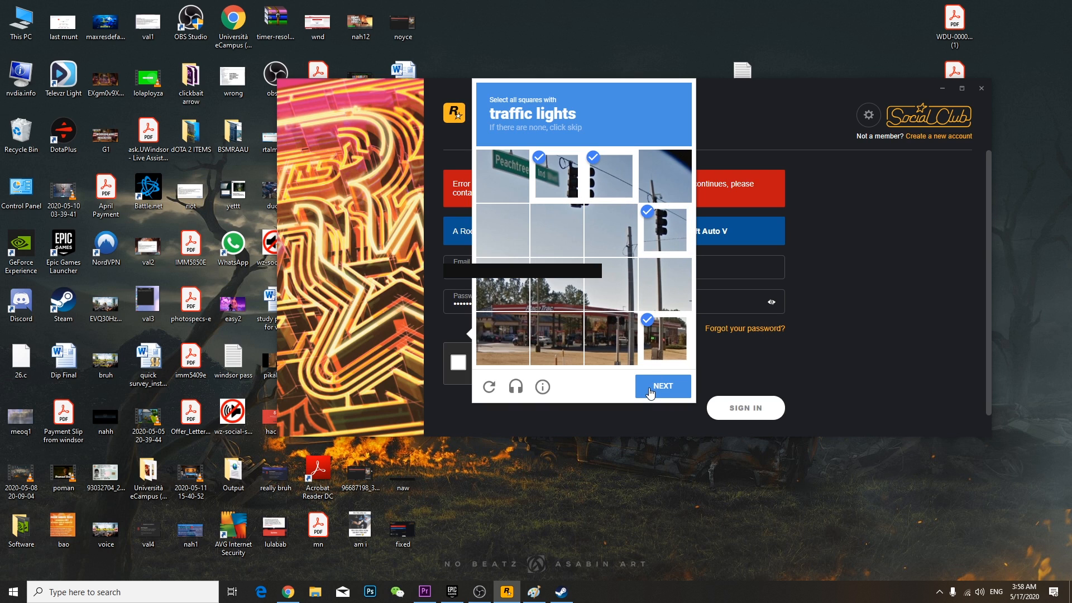
{"action": "left_click", "coordinate": [661, 386]}
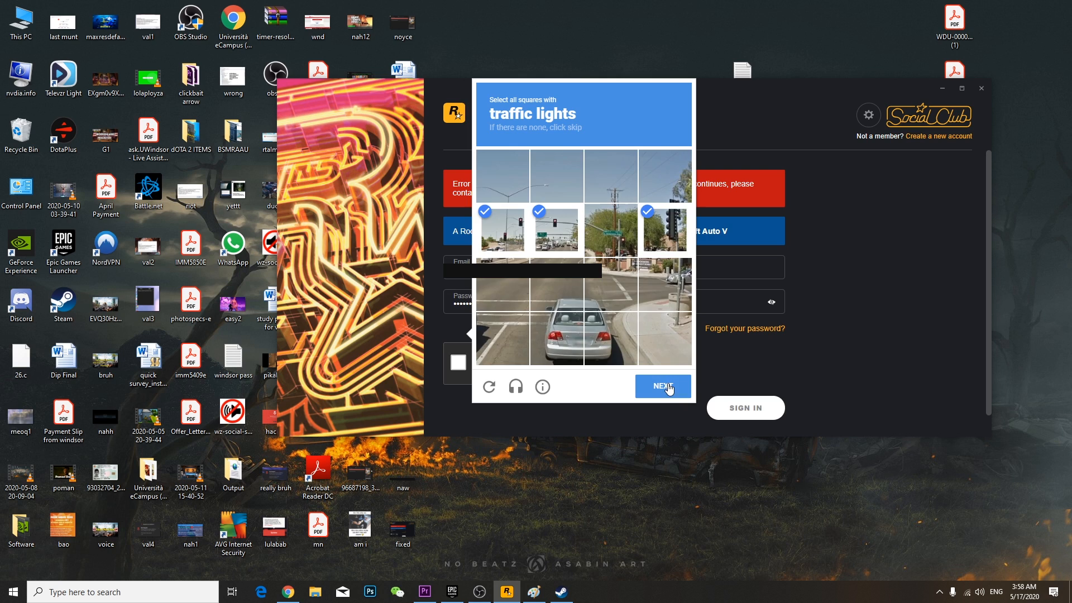
{"action": "left_click", "coordinate": [663, 385]}
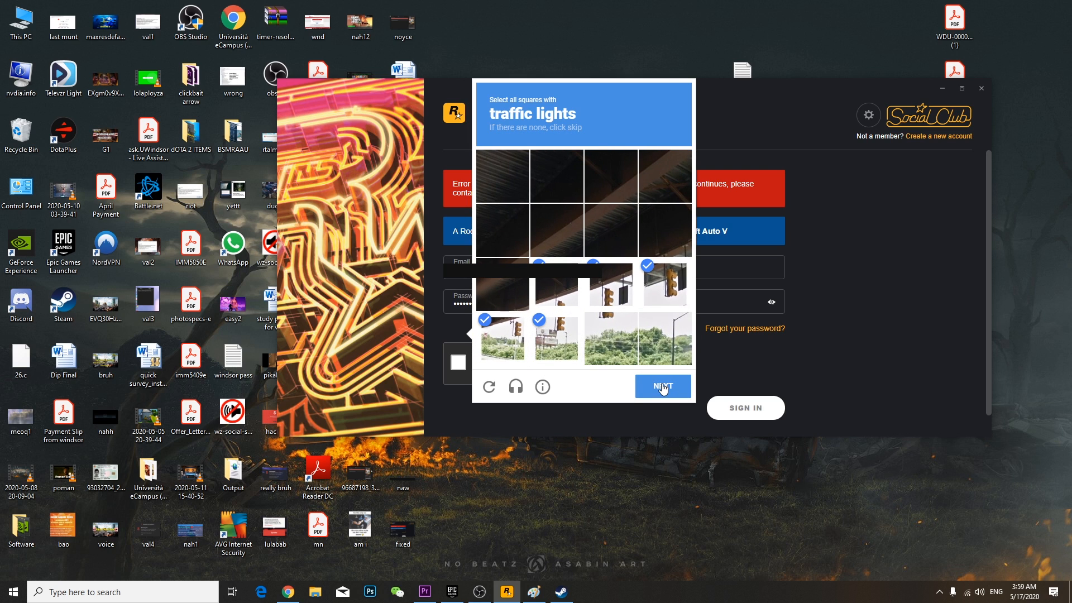
{"action": "left_click", "coordinate": [661, 386]}
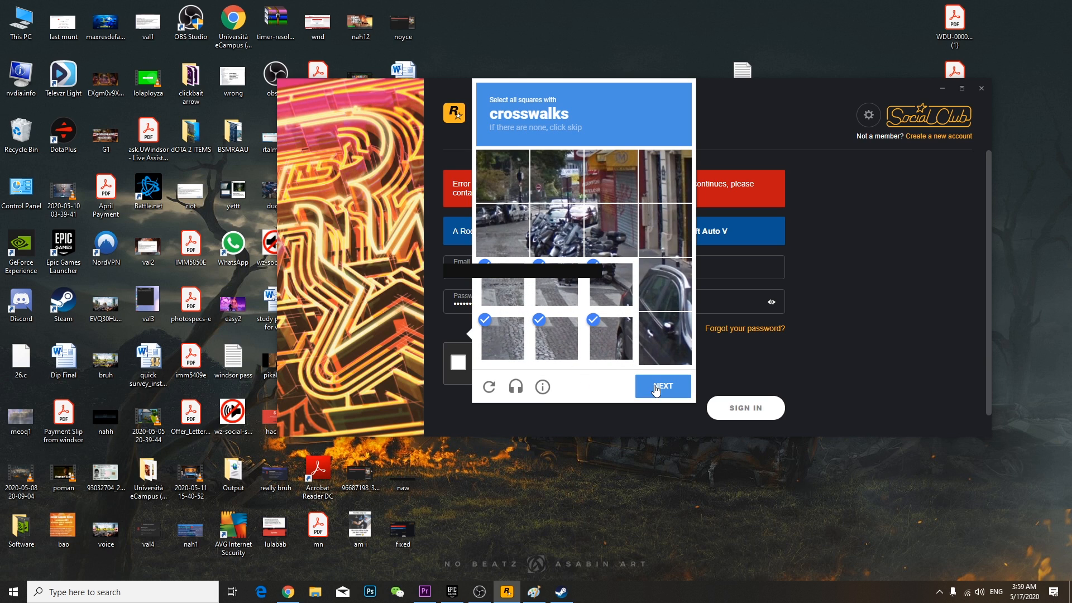
{"action": "left_click", "coordinate": [662, 385]}
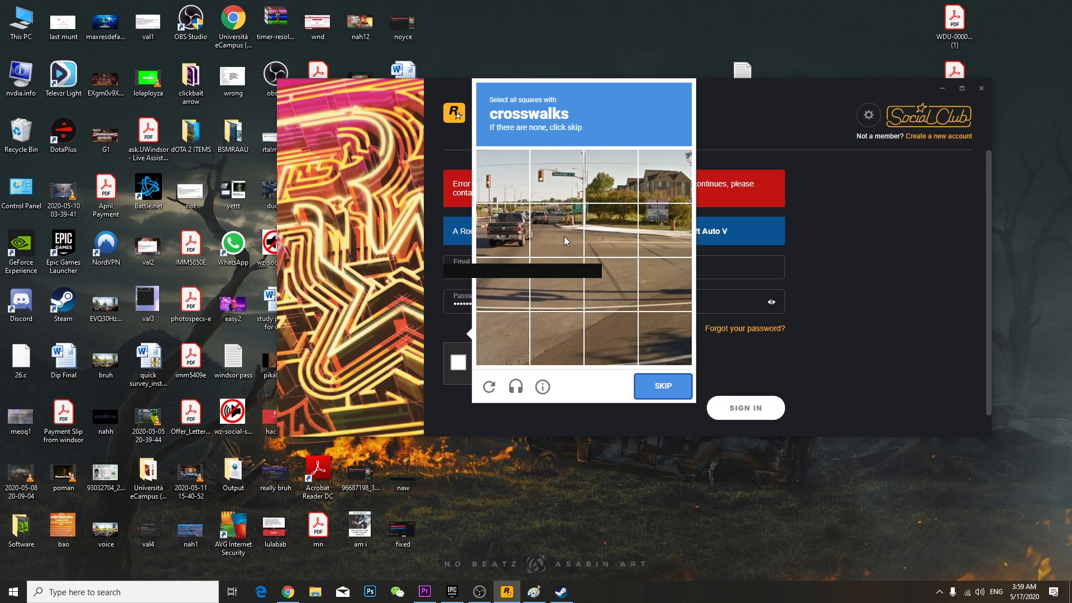
{"action": "mouse_move", "coordinate": [651, 241]}
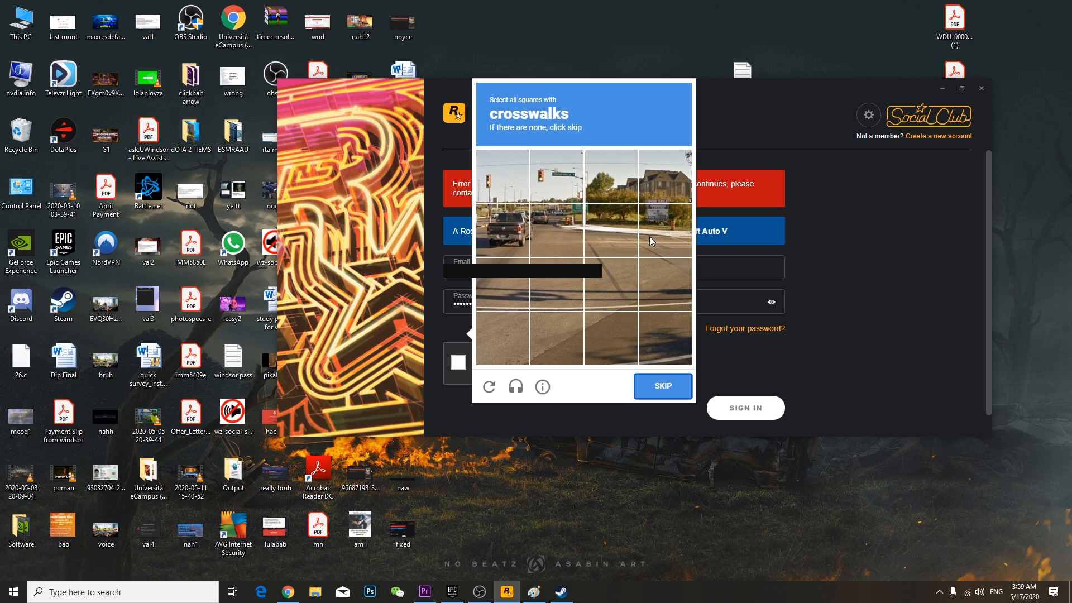
{"action": "left_click", "coordinate": [665, 230]}
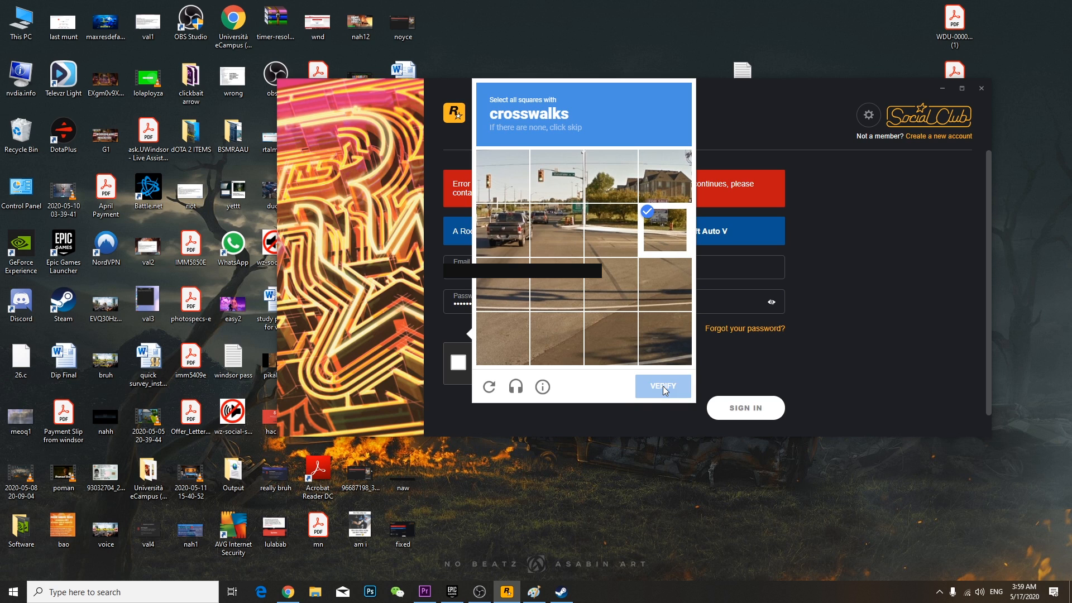
{"action": "left_click", "coordinate": [662, 385]}
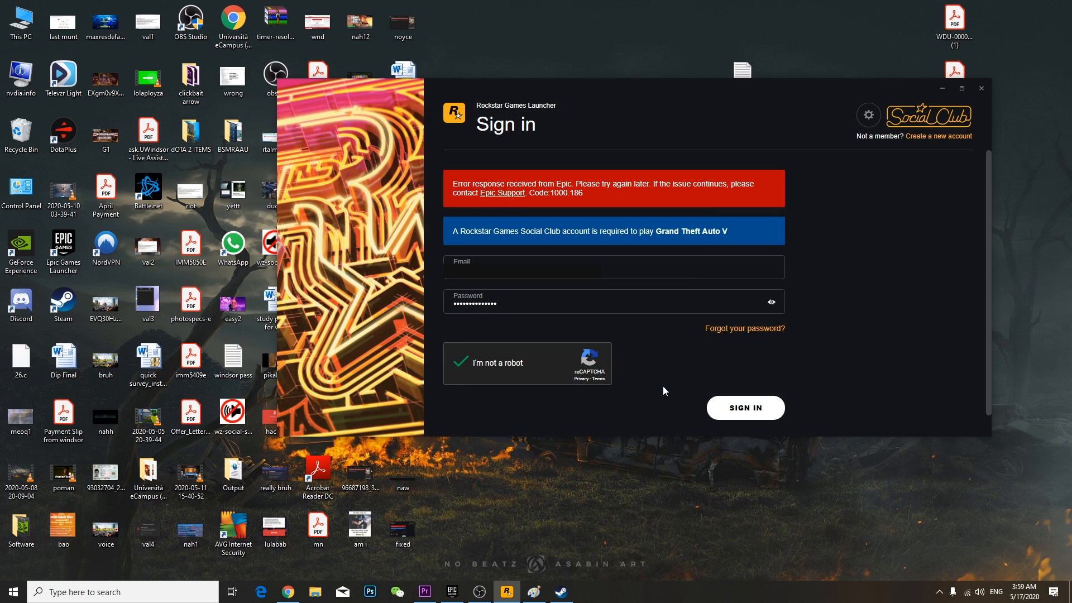
- Retry SIGN IN twice; Epic error Code:1000.186 reappears and the reCAPTCHA resets
{"action": "left_click", "coordinate": [745, 407]}
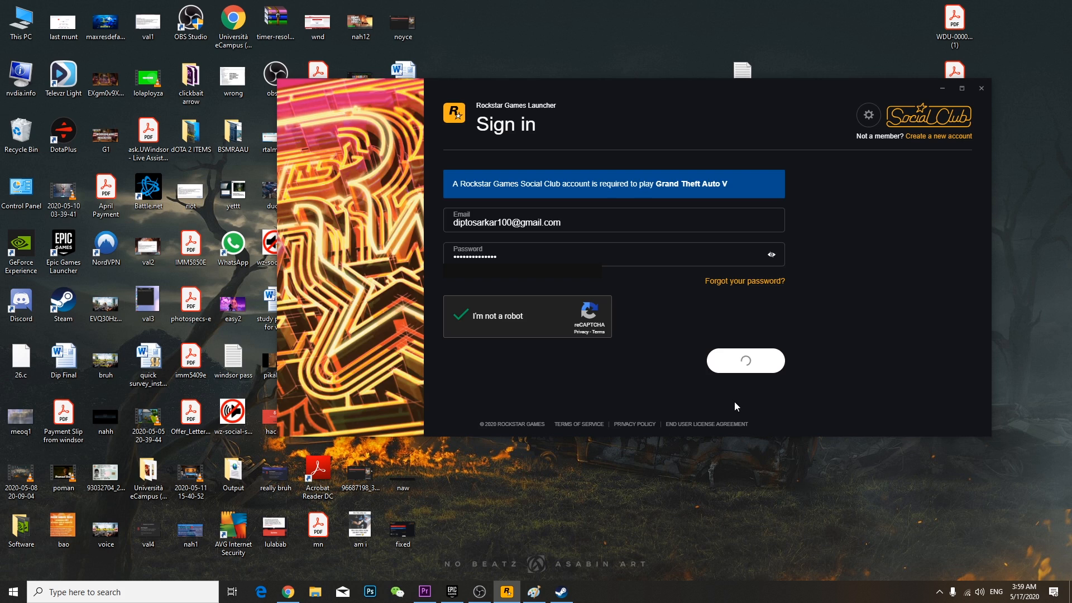
{"action": "left_click", "coordinate": [745, 360]}
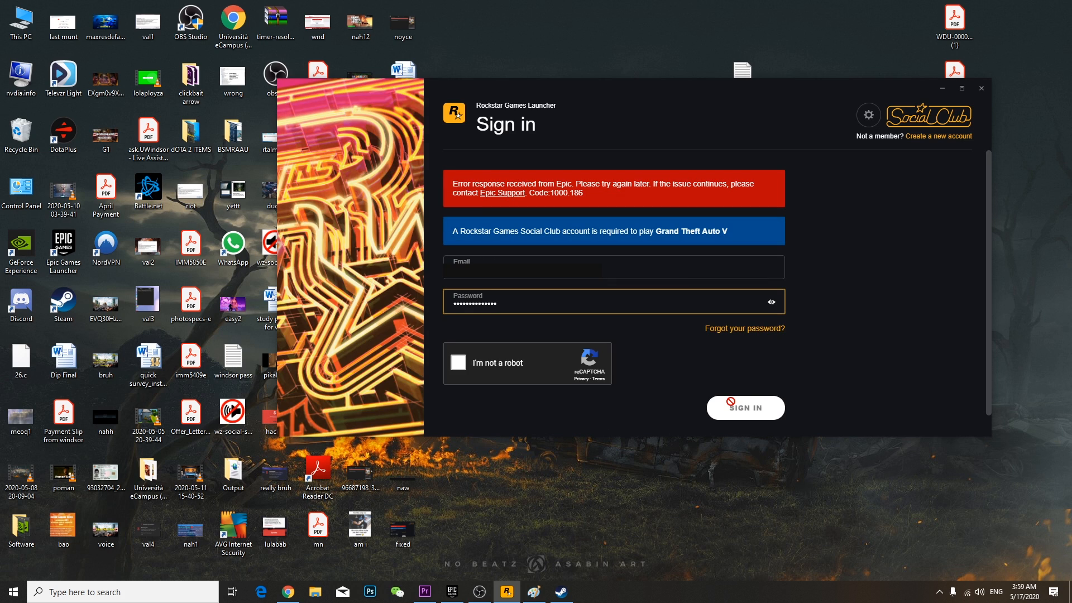